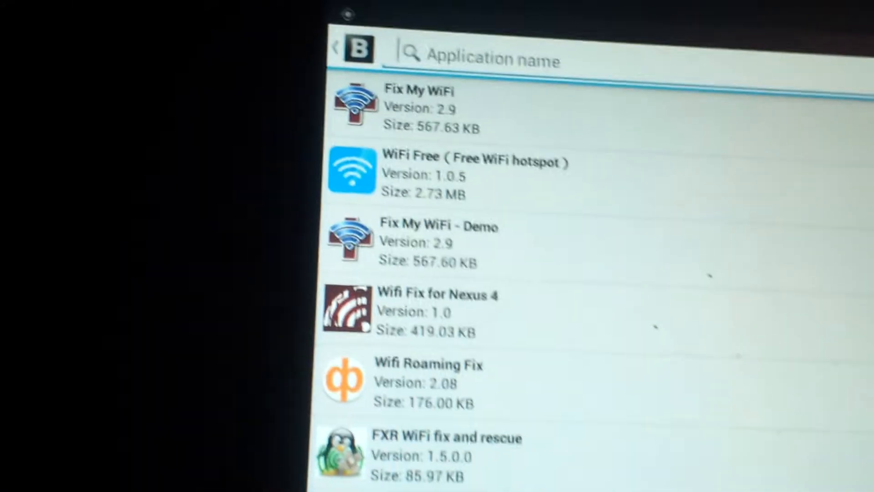
Enter 'play f' in the Application name search box to find a Play Store fixer
text(p)
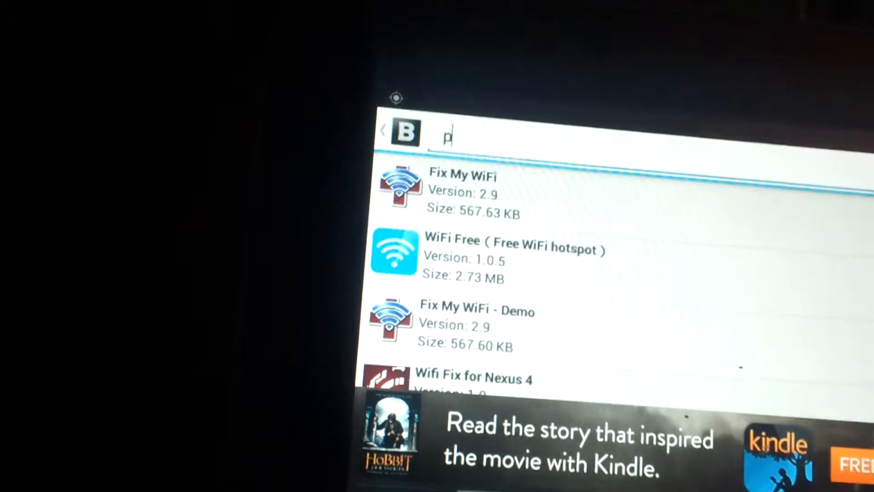
text(lay store)
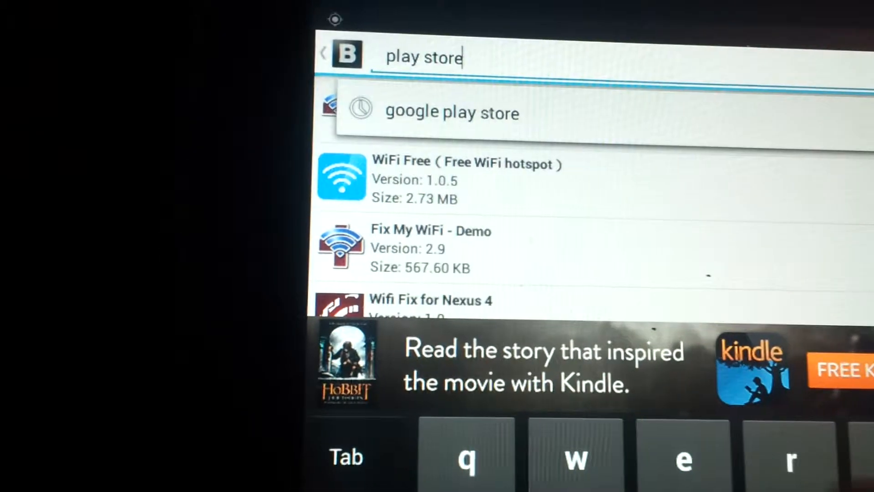
text(f)
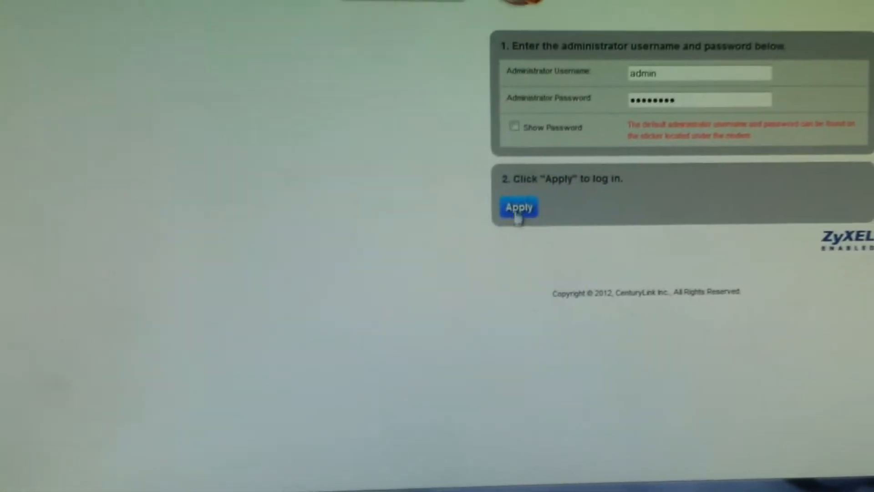
Apply the modem login, then view Modem Status with DSL and Internet Connected
click(518, 206)
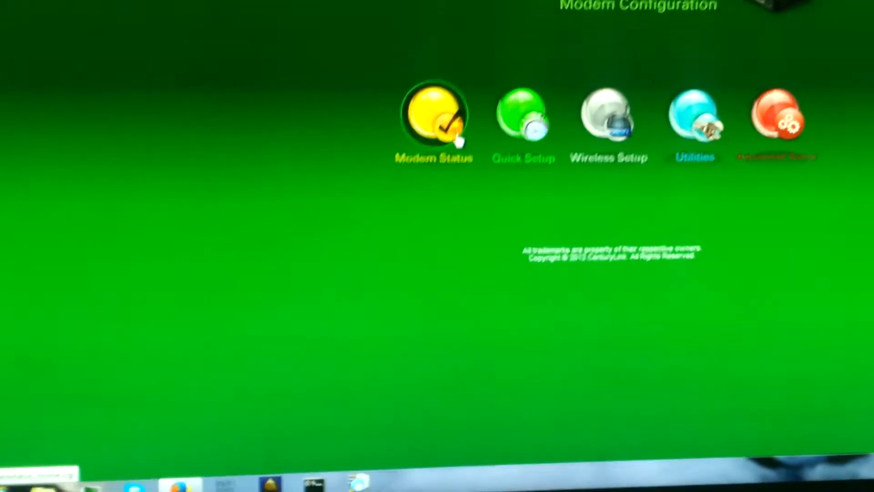
click(434, 117)
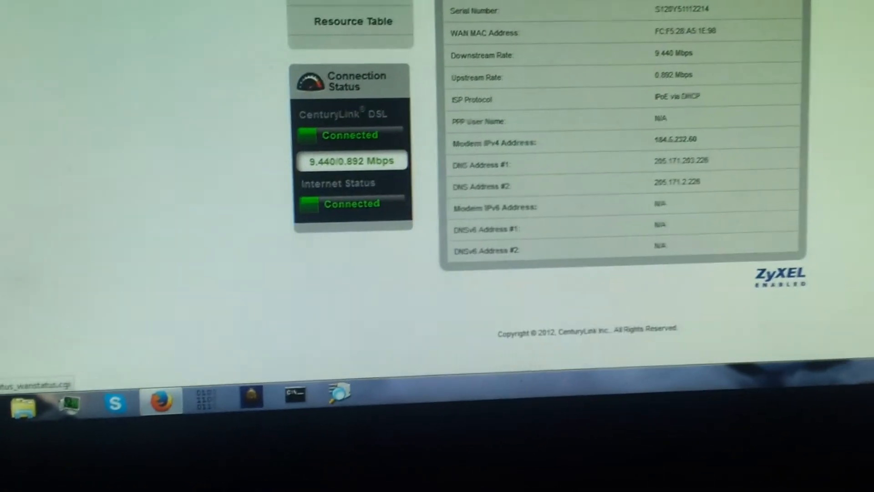